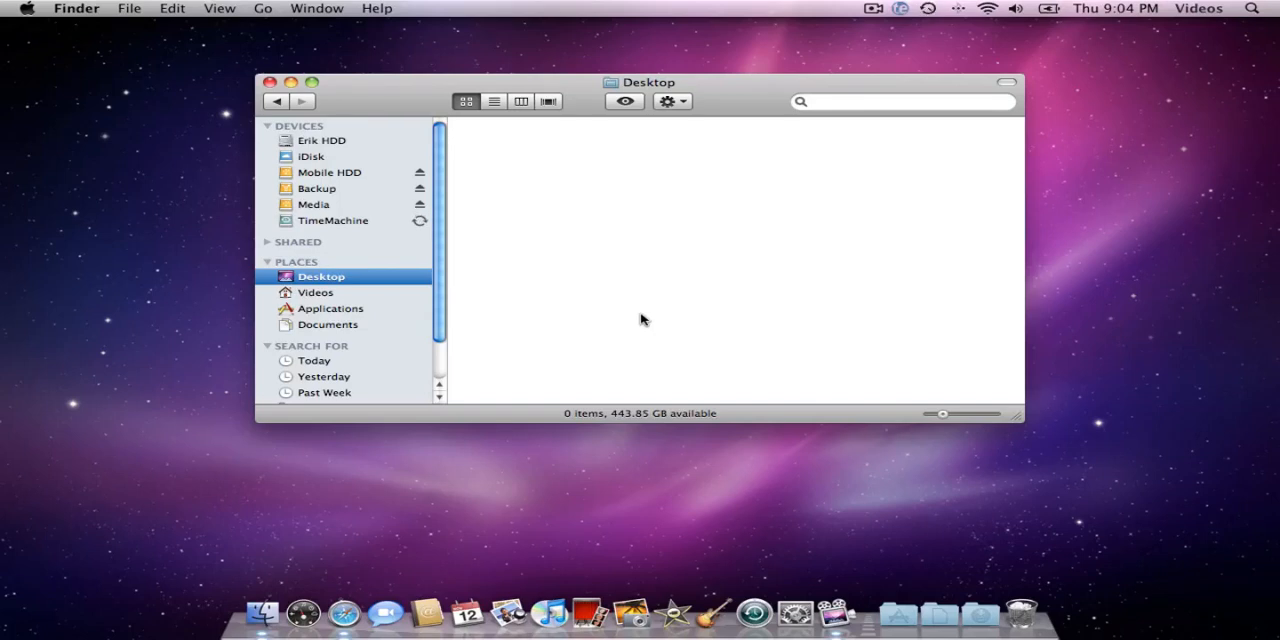
mouse_move(381, 295)
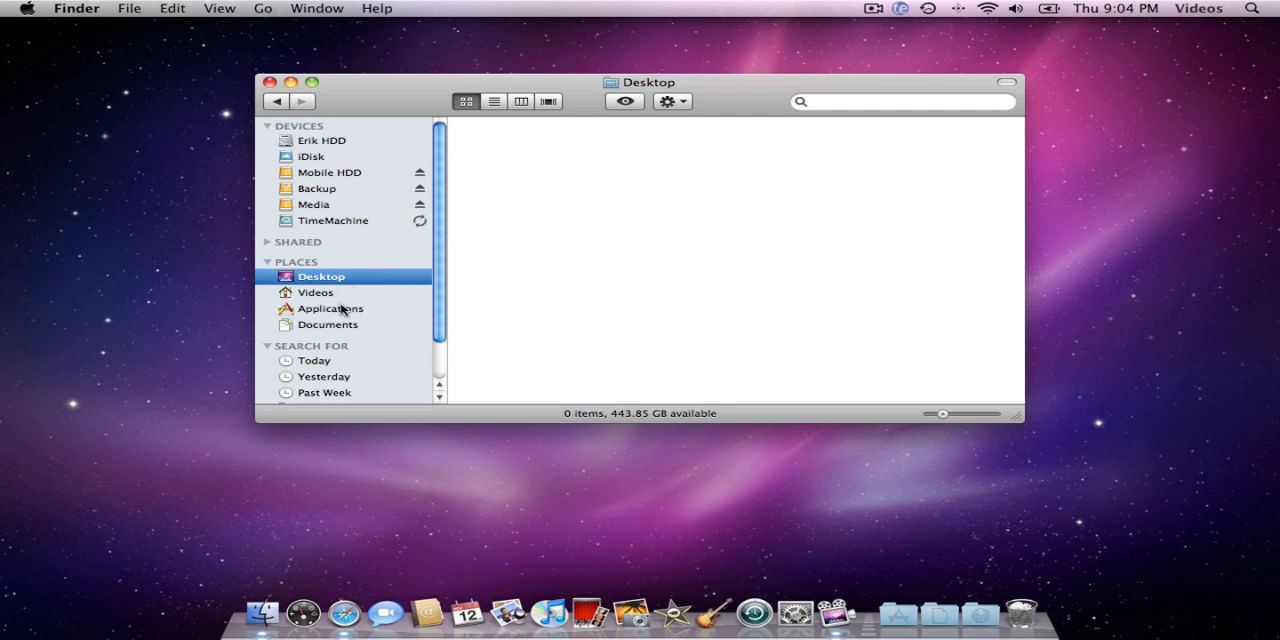
mouse_move(348, 299)
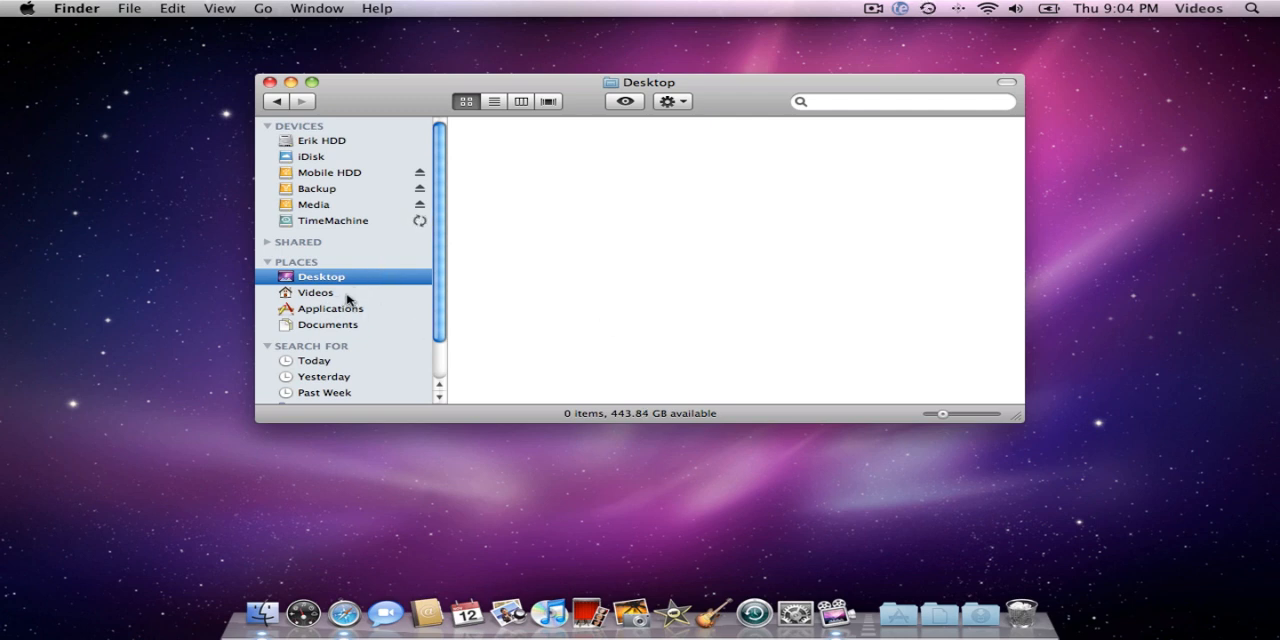
Open the Videos home folder from Places and select its Documents folder.
left_click(315, 292)
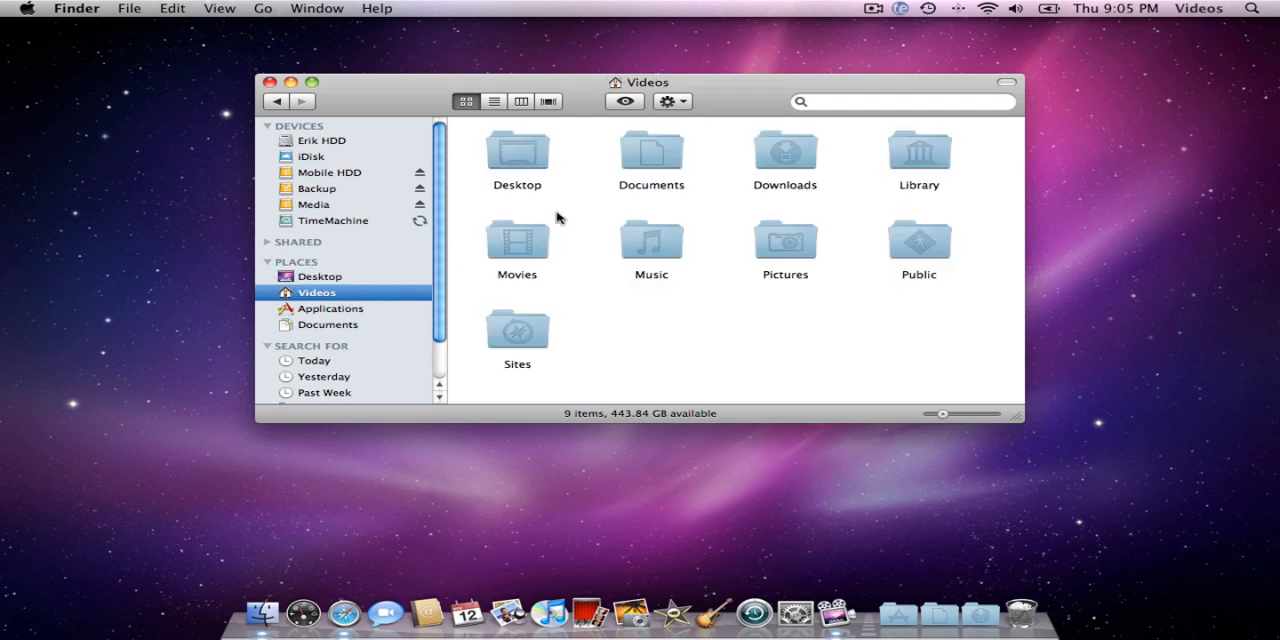
left_click(651, 155)
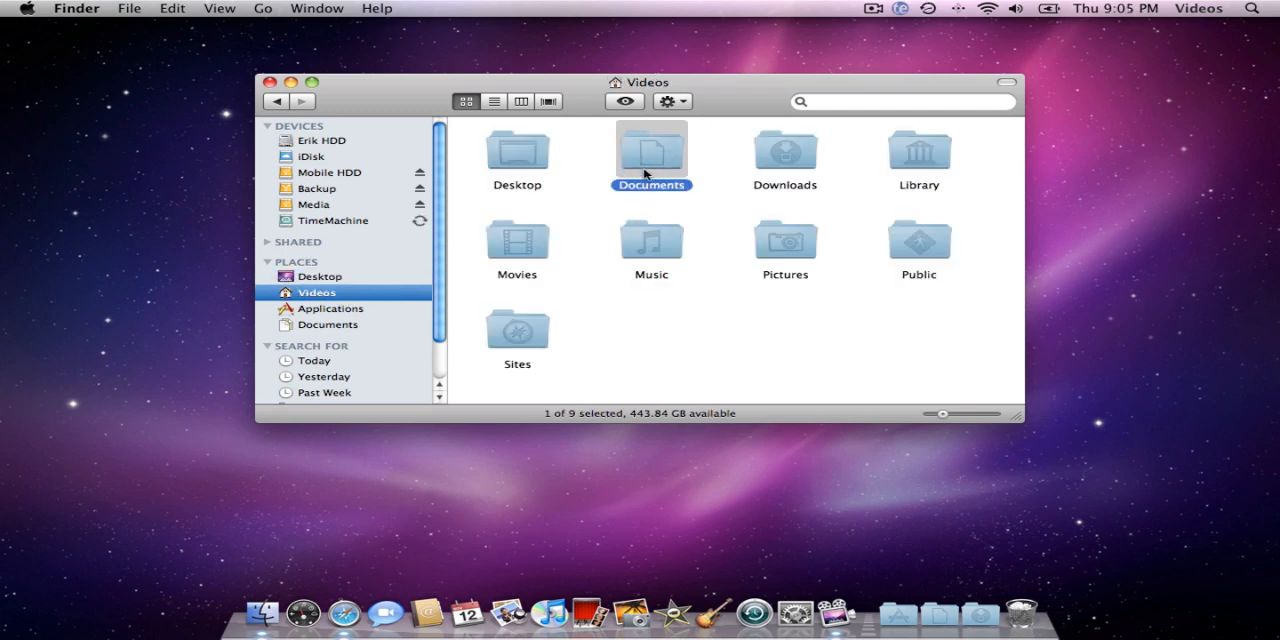
mouse_move(780, 174)
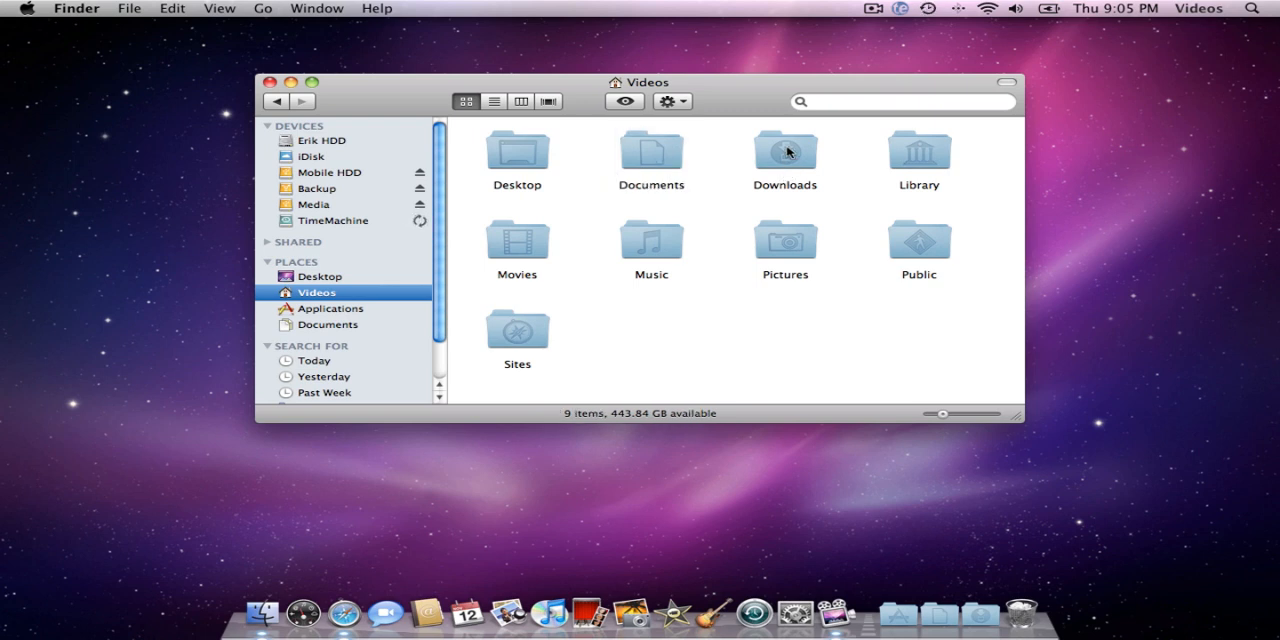
mouse_move(815, 155)
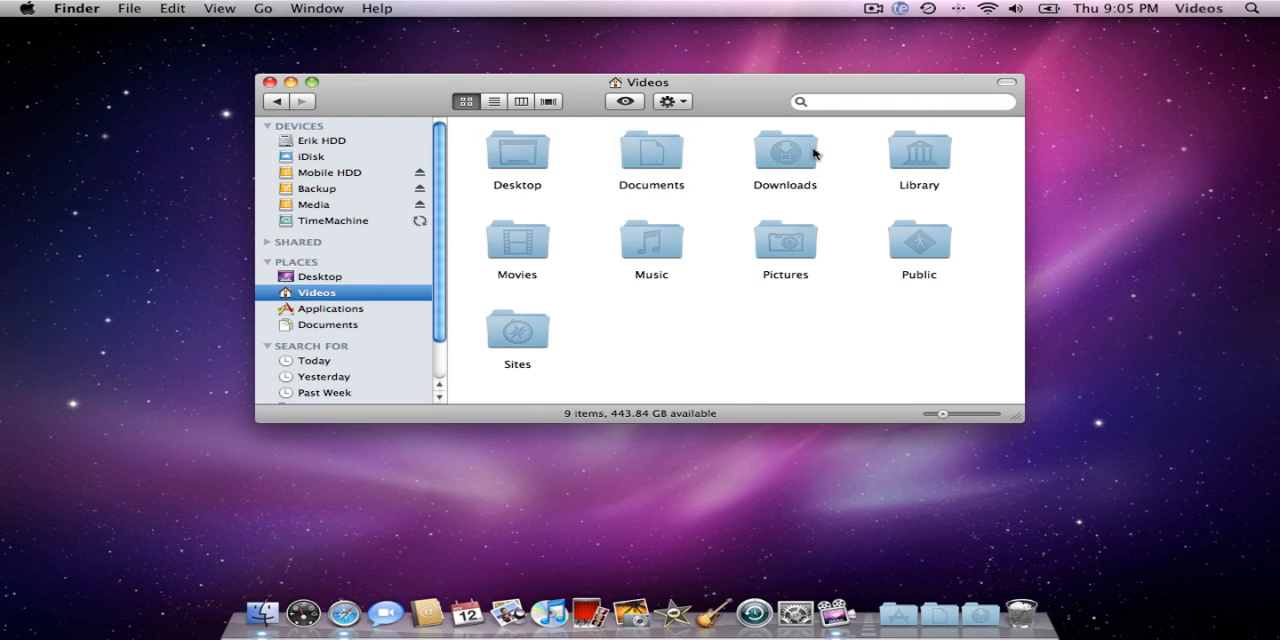
Drag the Downloads folder into the Places sidebar and open the empty shortcut.
left_click(785, 152)
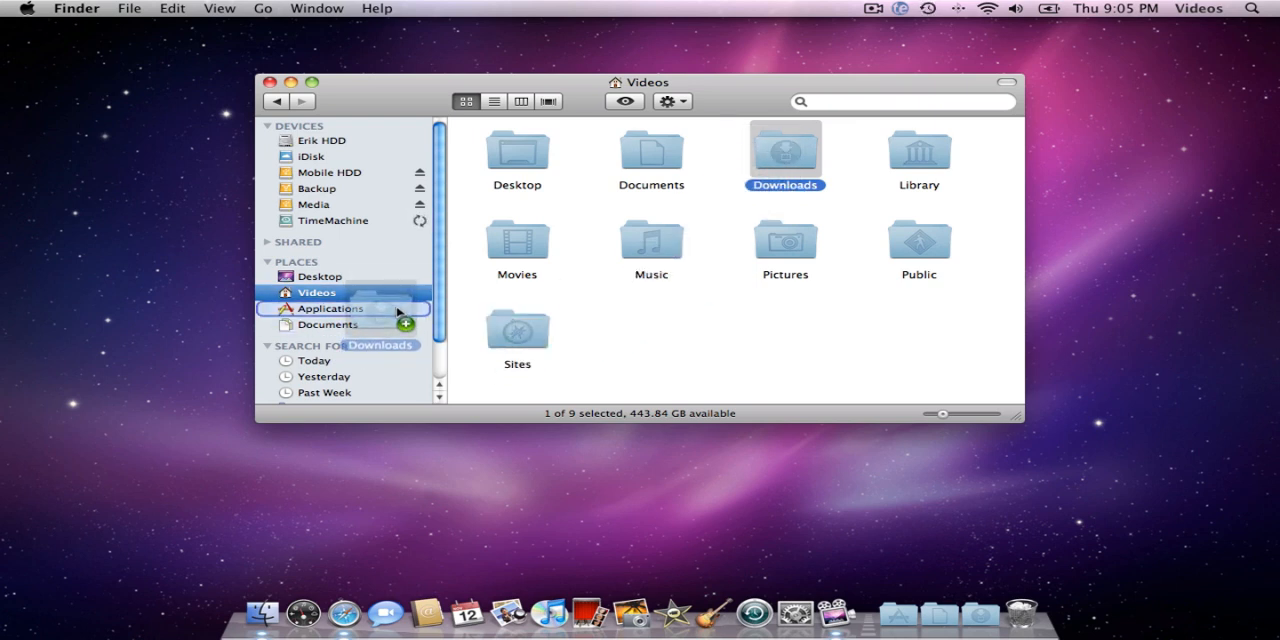
left_click(330, 308)
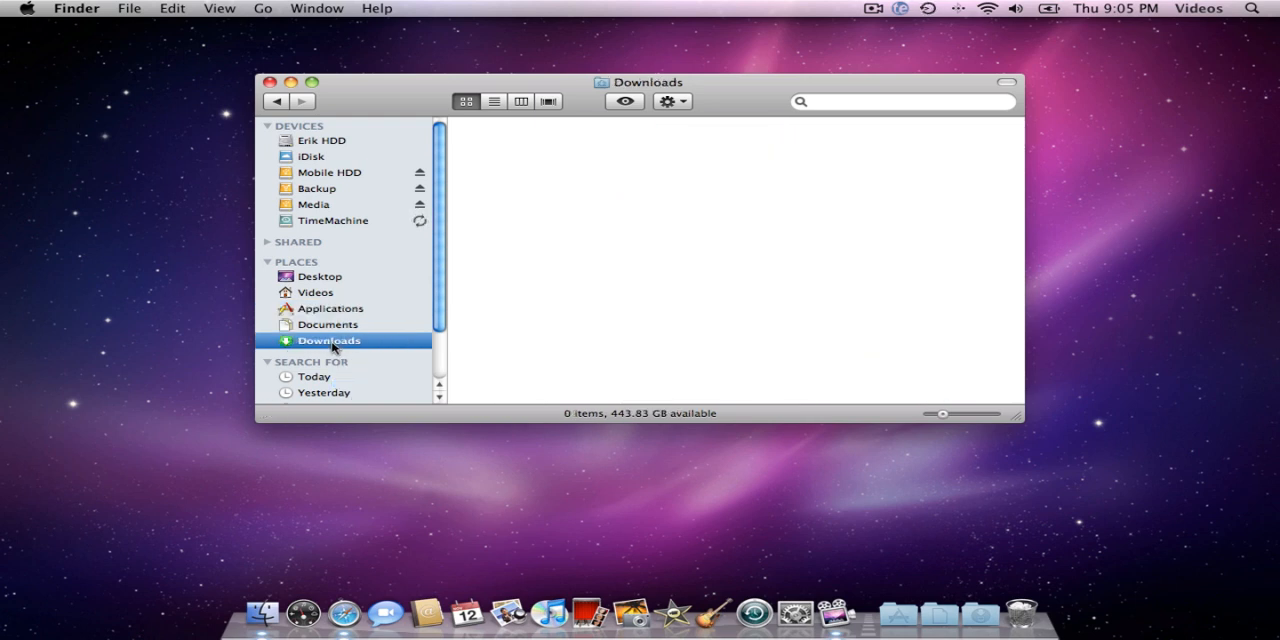
mouse_move(360, 282)
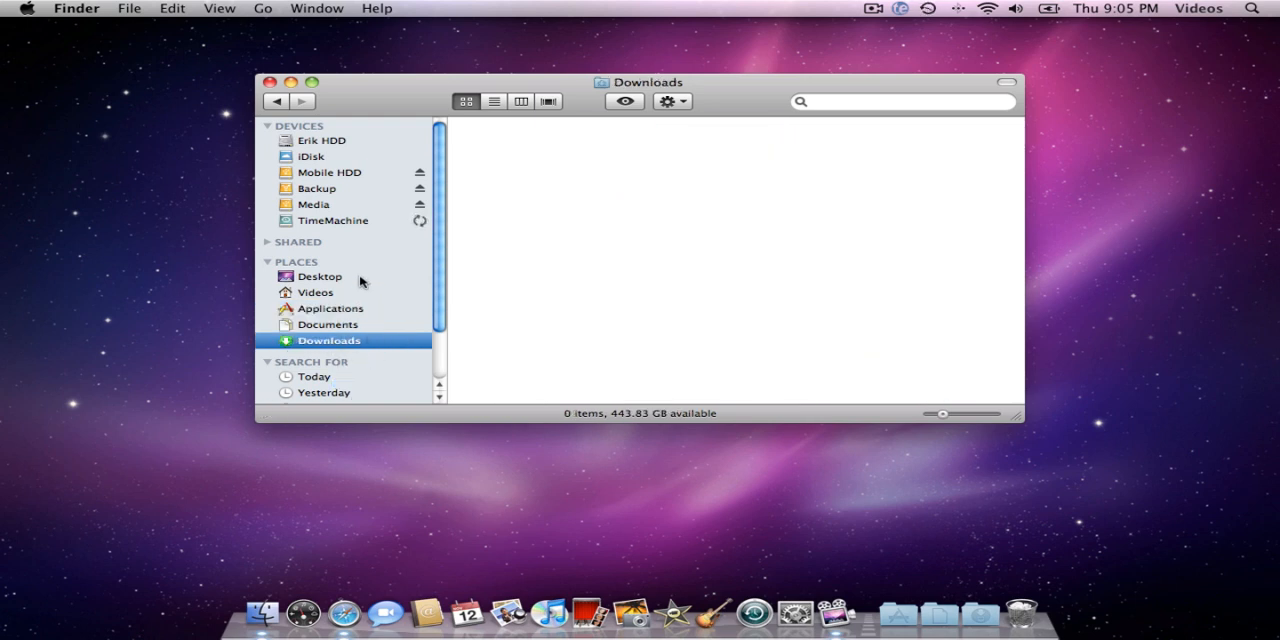
mouse_move(345, 293)
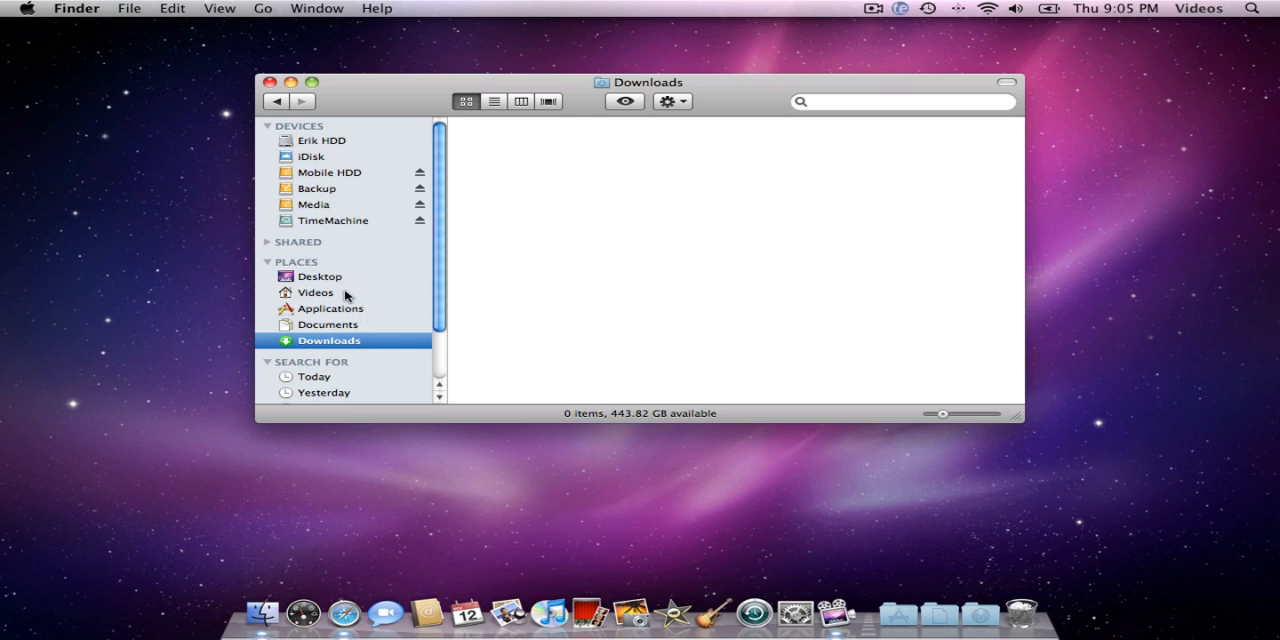
Return to the Videos home folder and add Sites to Places above Downloads.
left_click(315, 292)
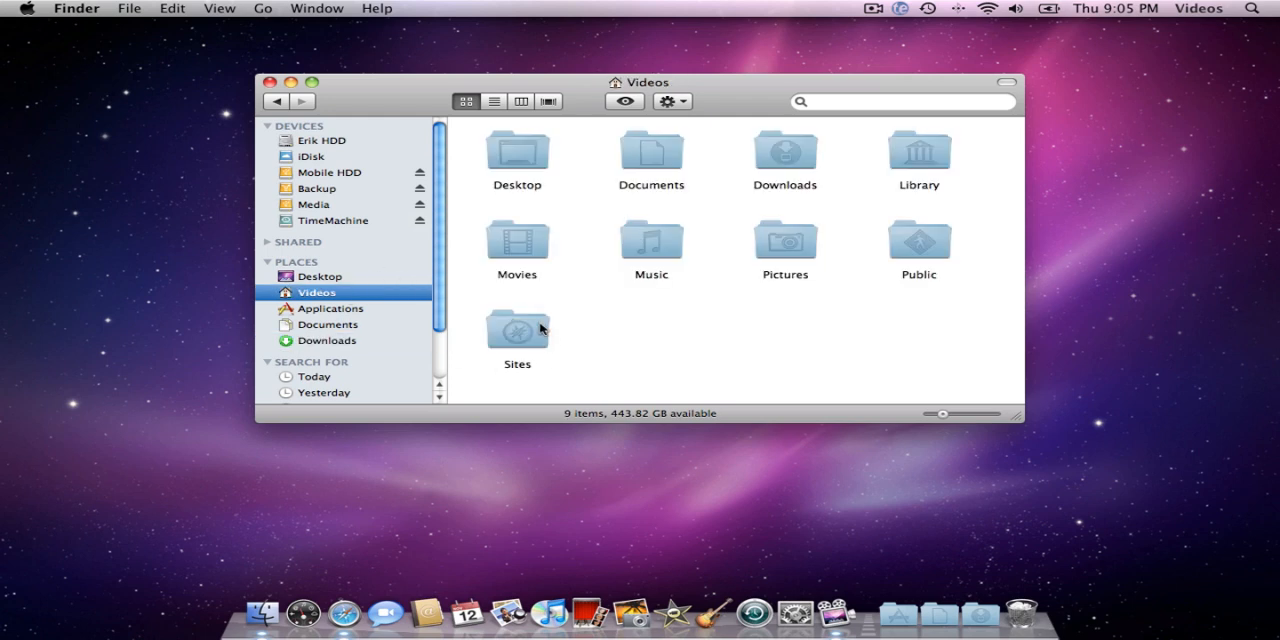
left_click(517, 330)
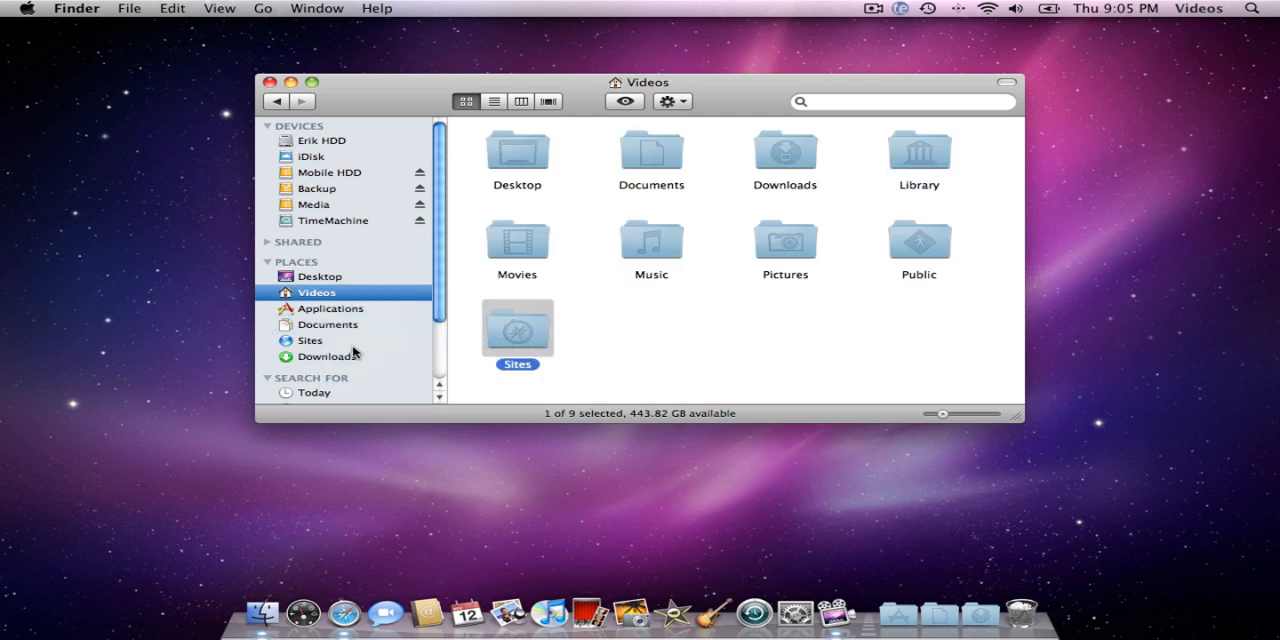
mouse_move(320, 344)
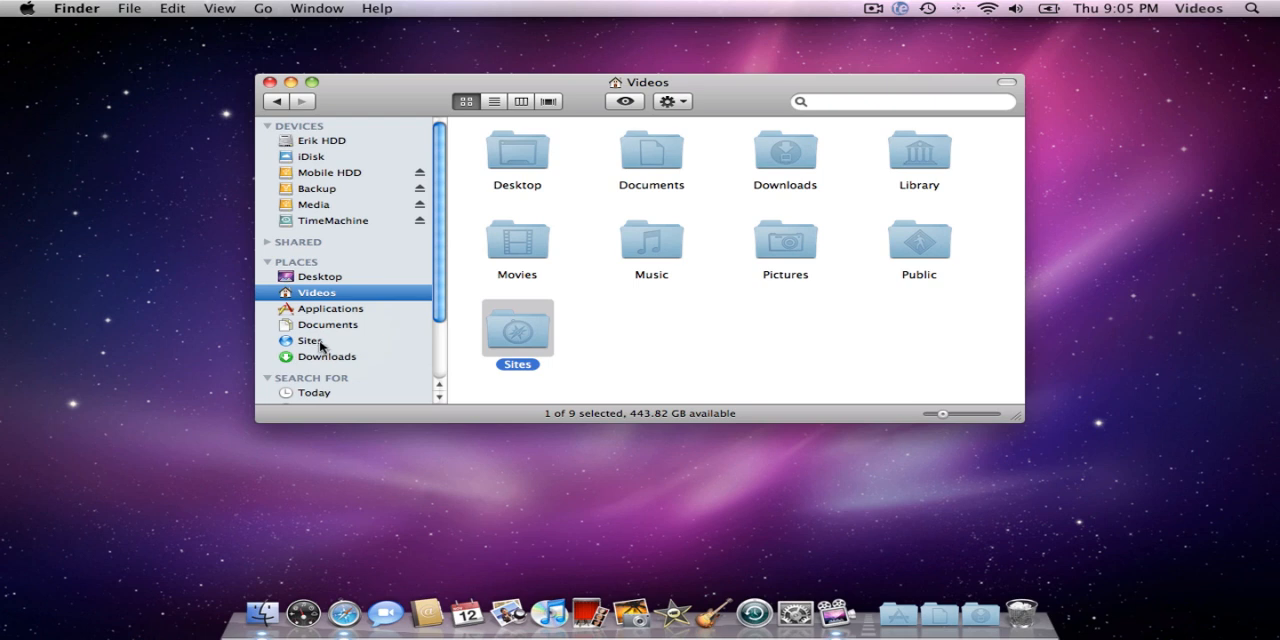